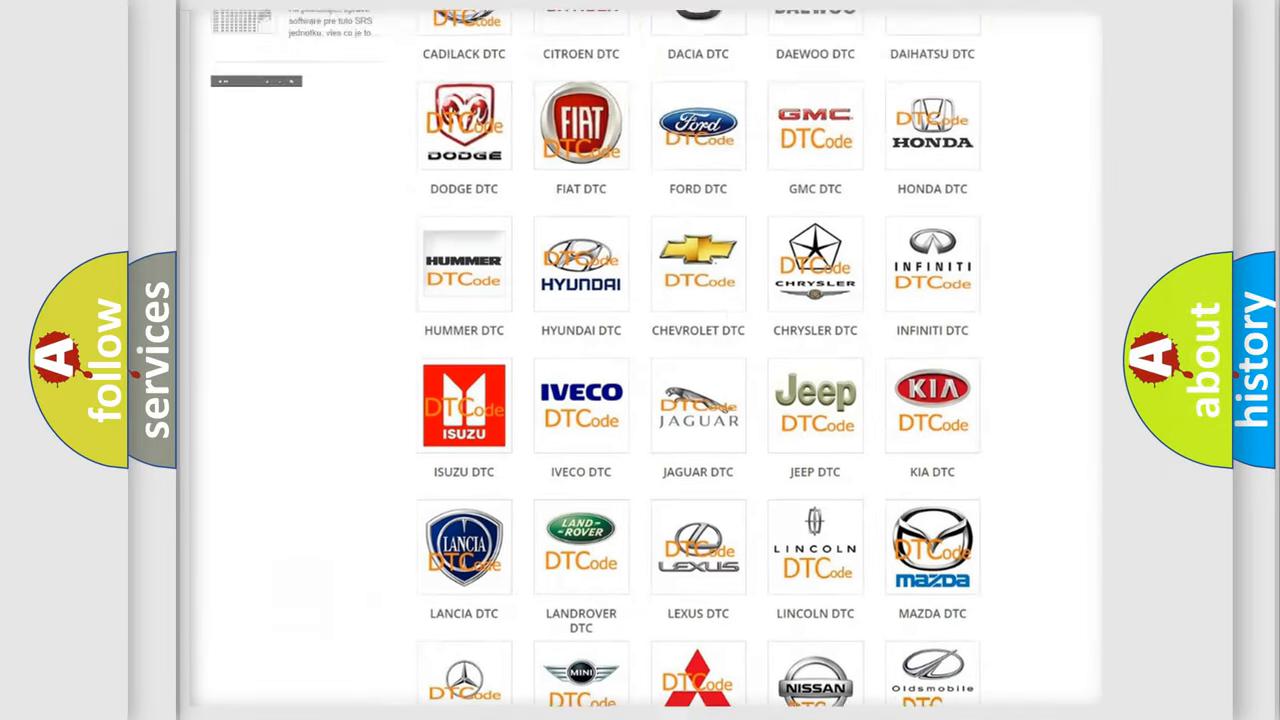
# Open the Ford DTC tile from the brand grid and browse its diagnostic code subcategories.
pyautogui.scroll(3)
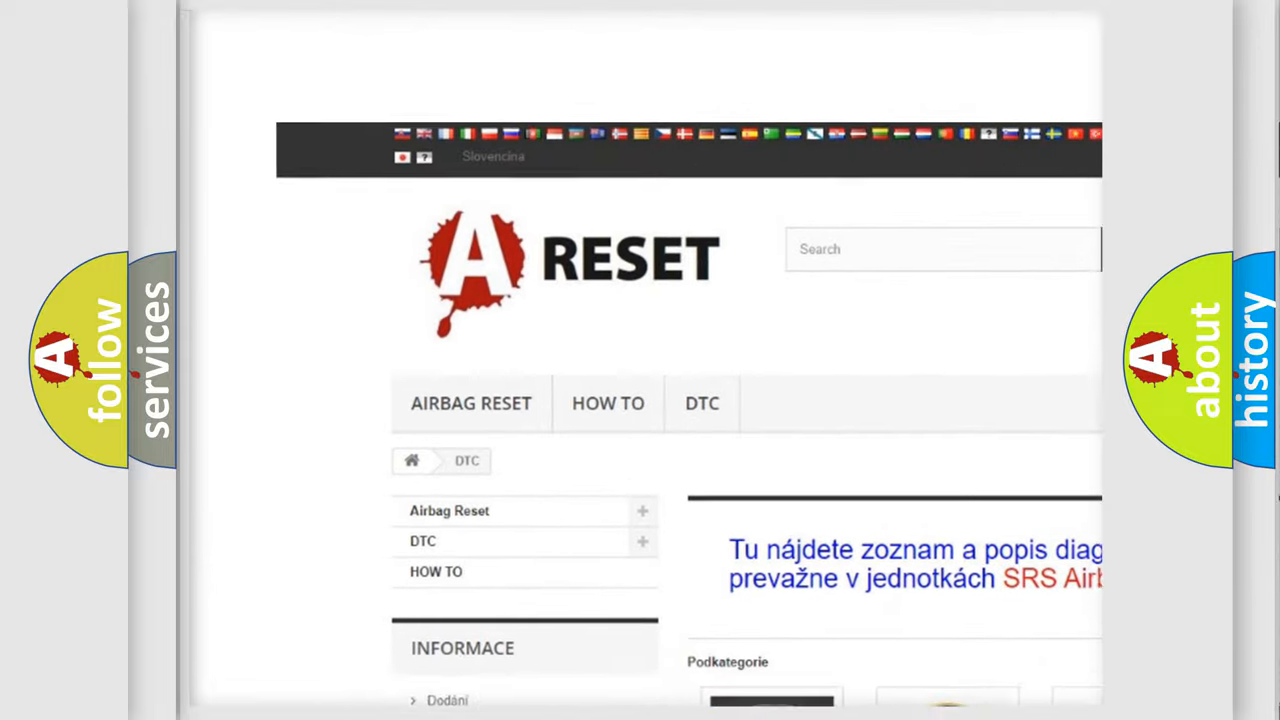
pyautogui.scroll(3)
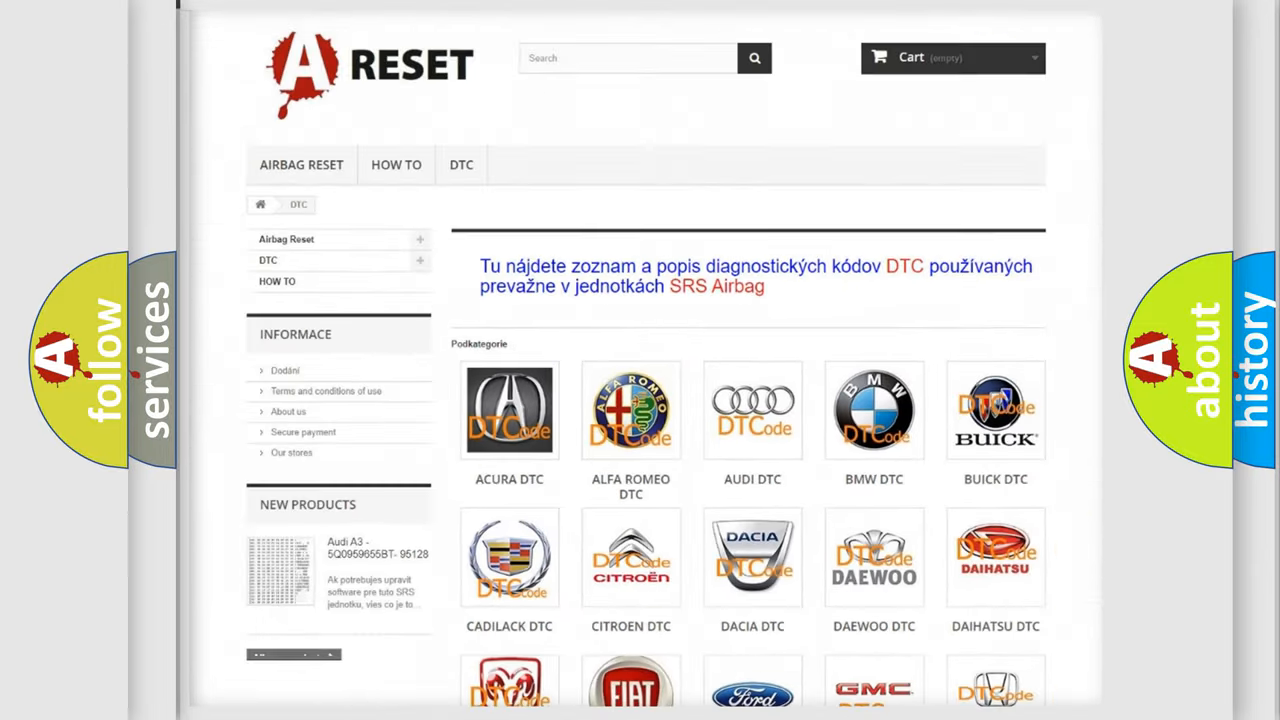
pyautogui.scroll(-3)
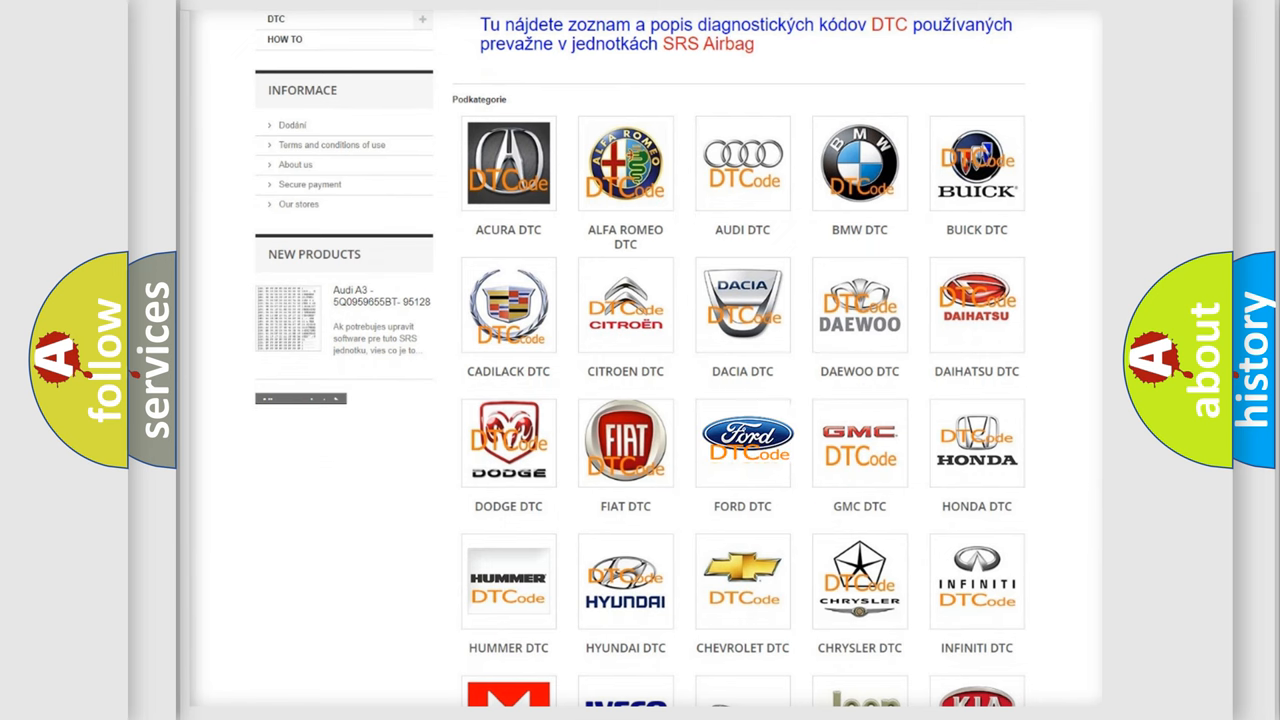
pyautogui.click(742, 442)
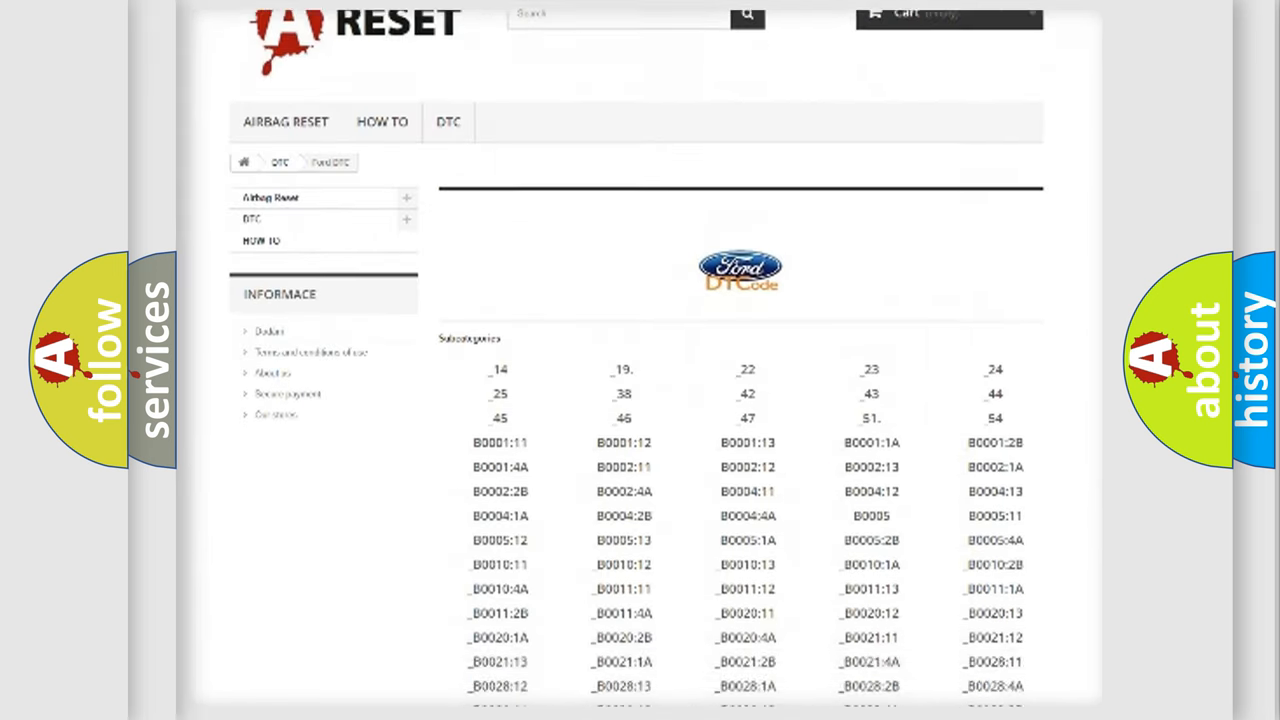
pyautogui.scroll(-3)
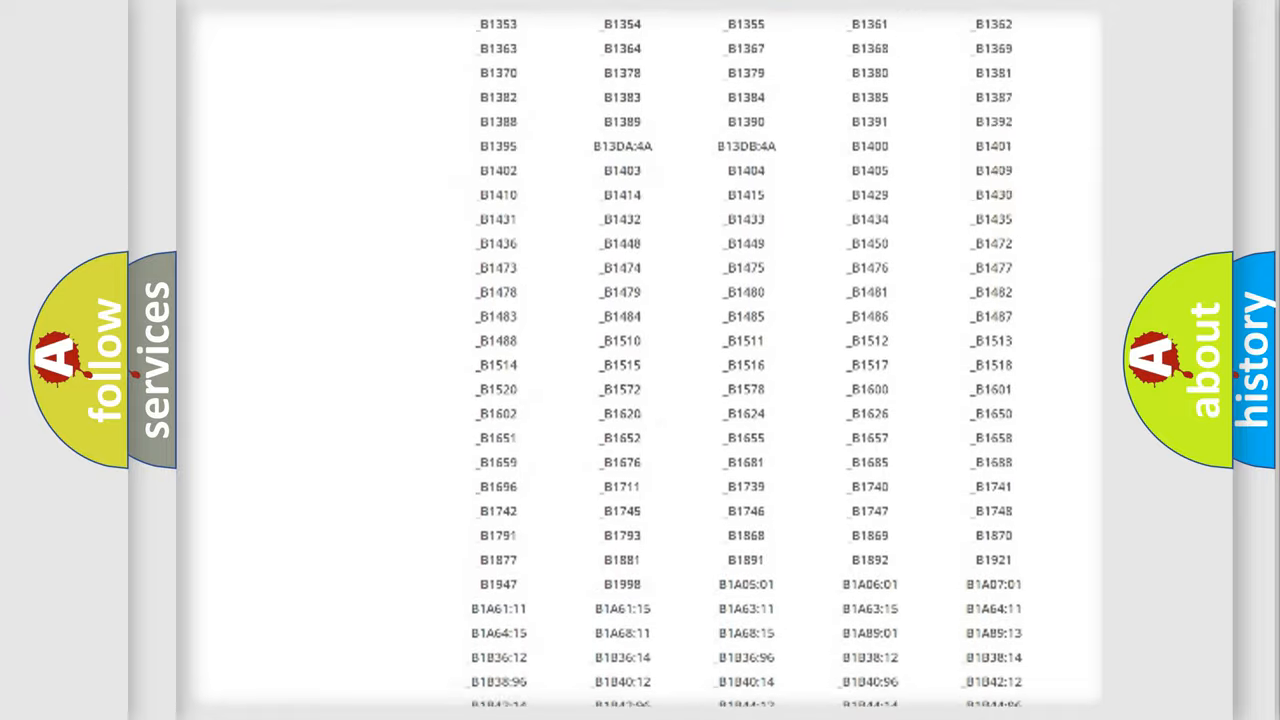
pyautogui.scroll(3)
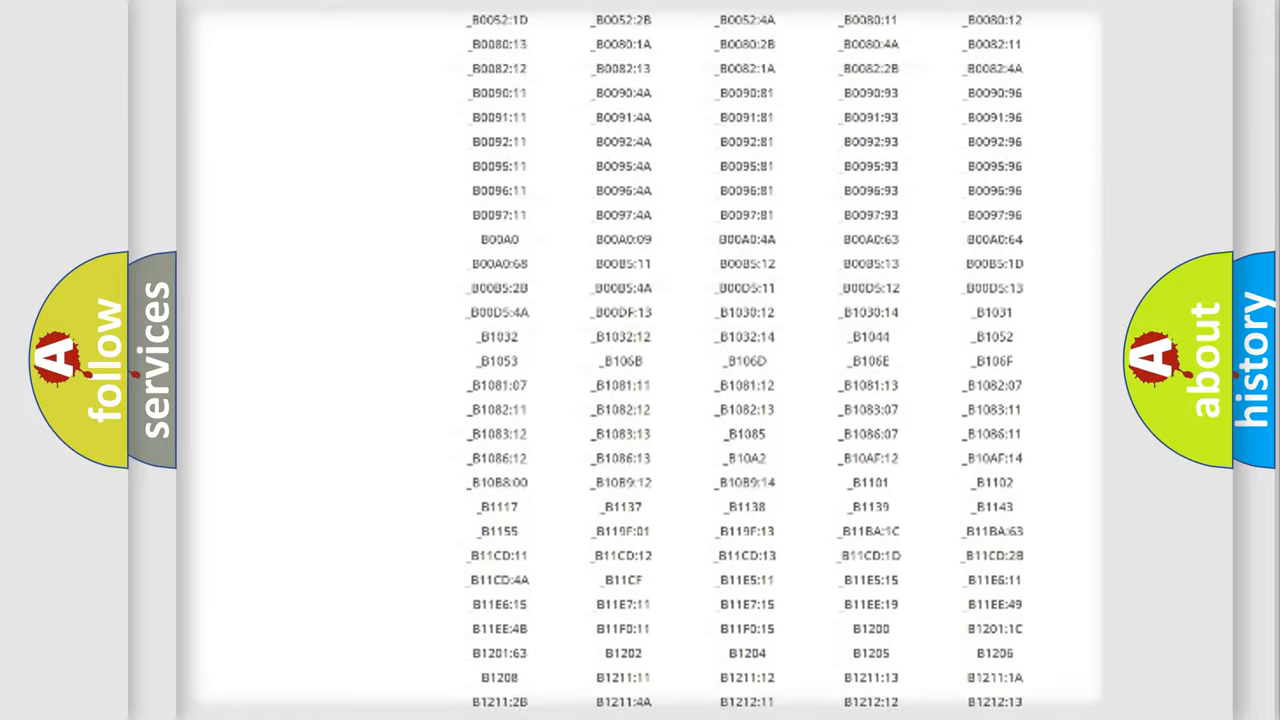
pyautogui.scroll(3)
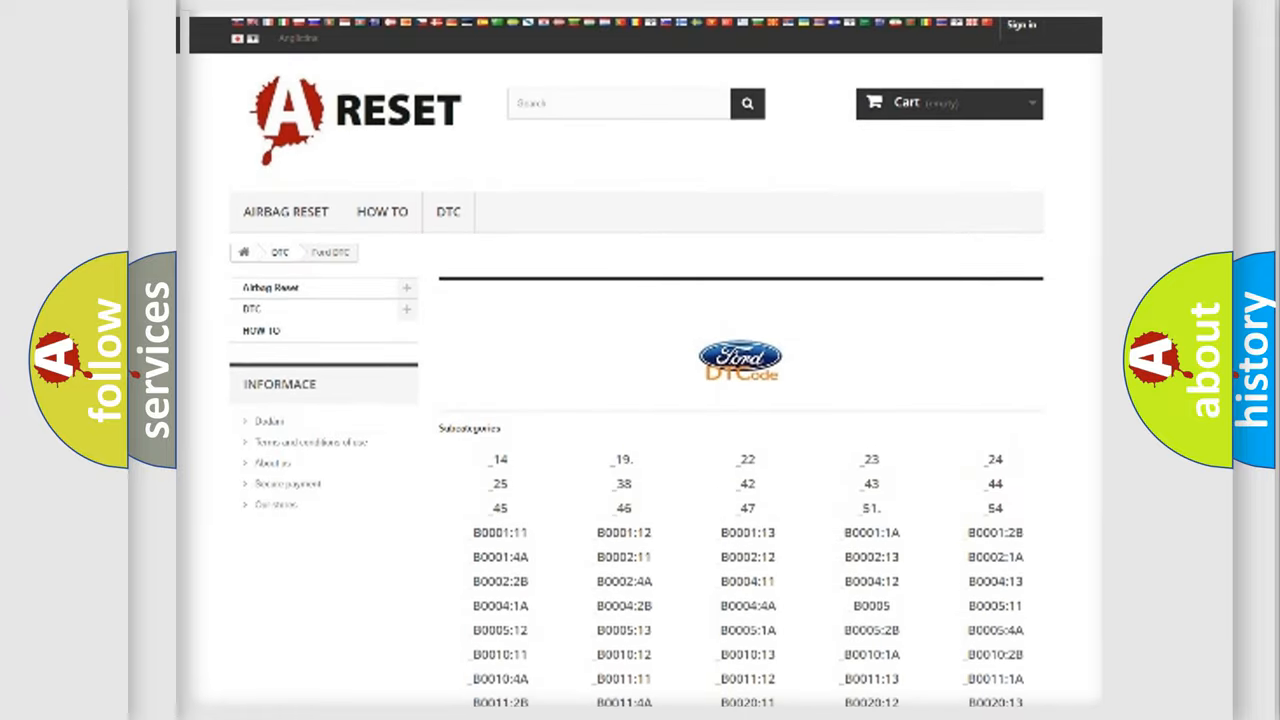